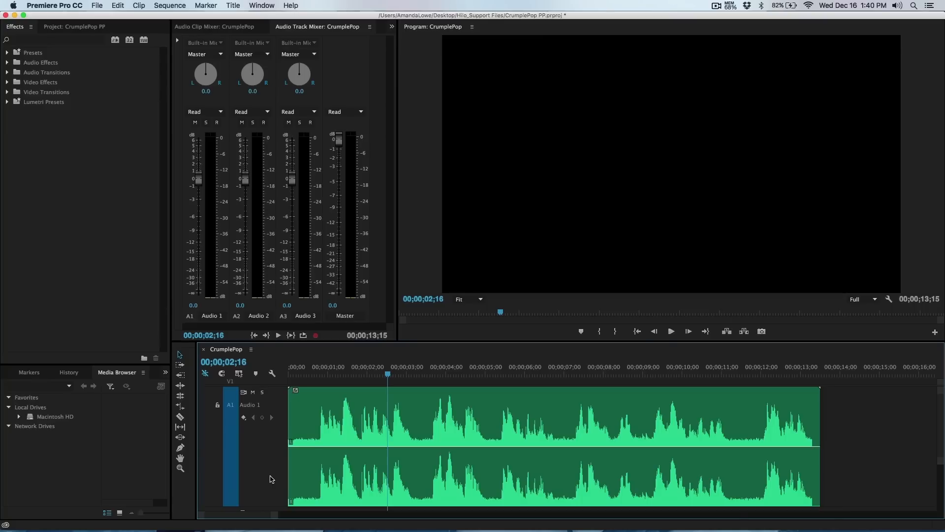
# Step: Reach the Audio Plug-In Manager through Premiere Pro's audio preferences
pyautogui.click(54, 6)
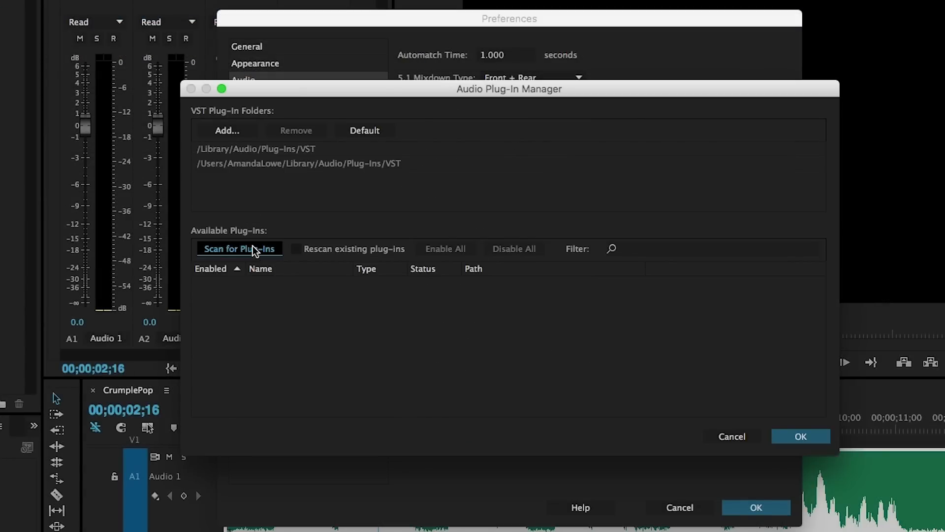
# Step: Scan for plug-ins so AudioDenoise shows Working, then confirm with OK
pyautogui.click(238, 248)
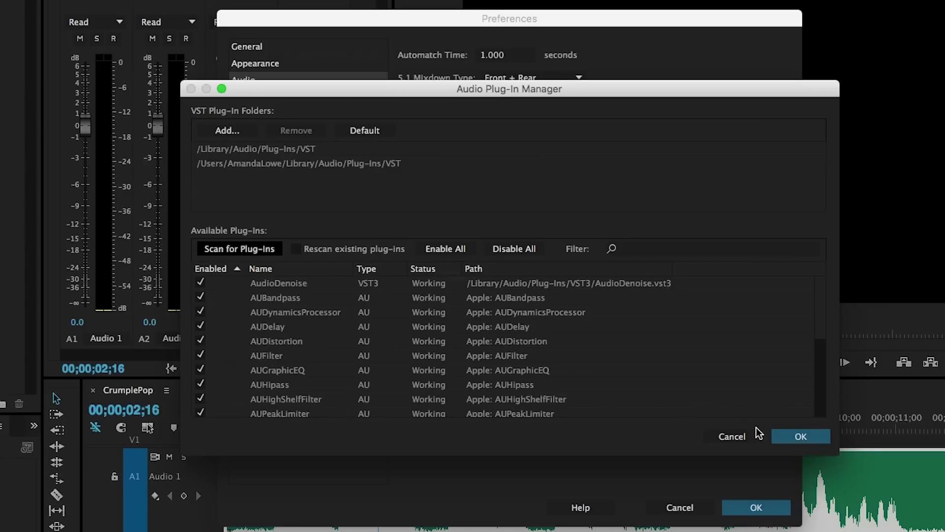
pyautogui.click(800, 436)
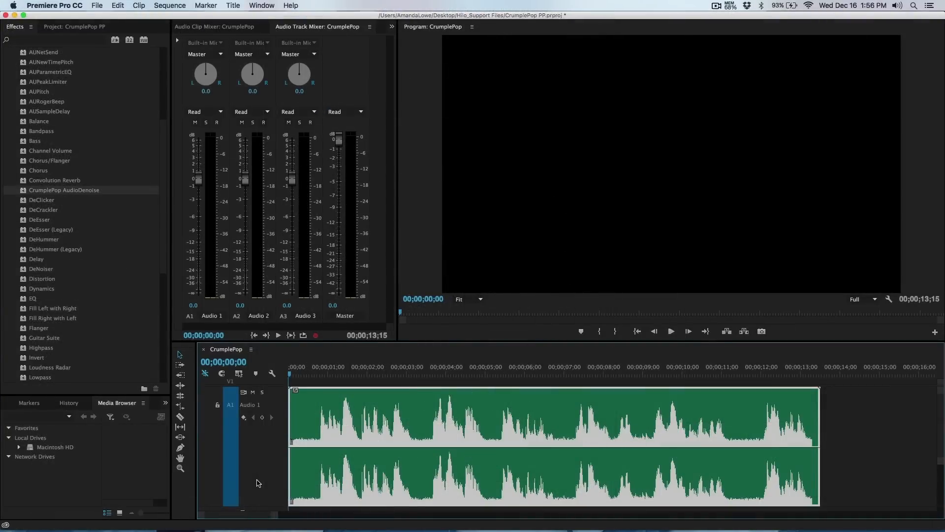
pyautogui.click(670, 331)
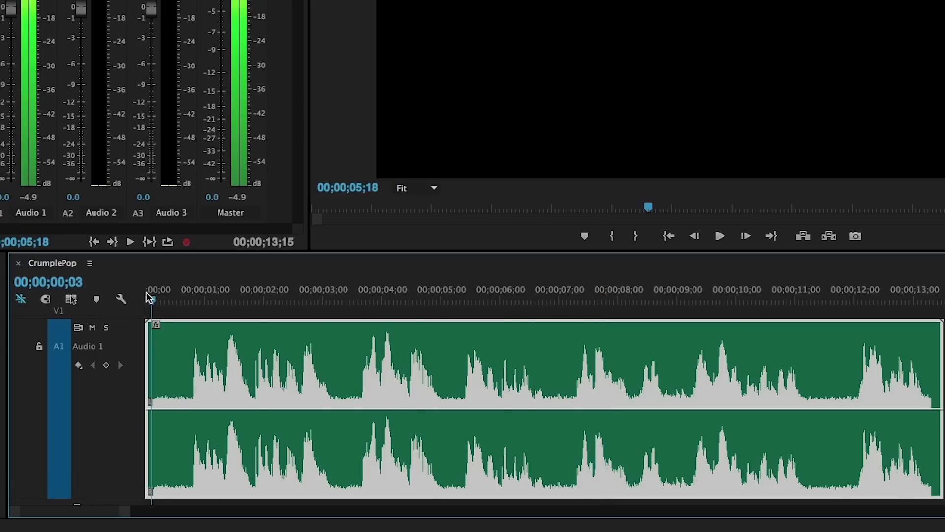
pyautogui.press('home')
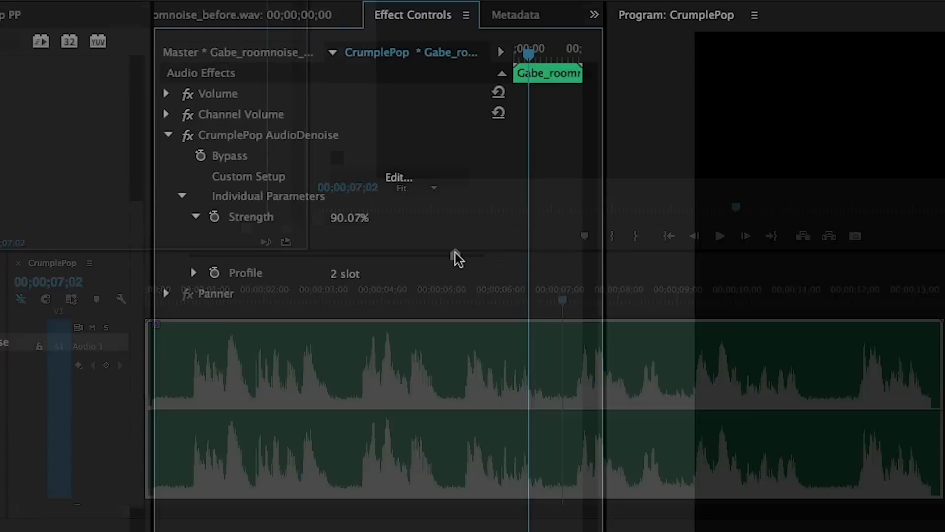
# Step: Sweep the Strength slider through 23%, 58%, 98%, 58%, 17%, settling at 69.21%
pyautogui.moveTo(440, 254); pyautogui.dragTo(256, 254)
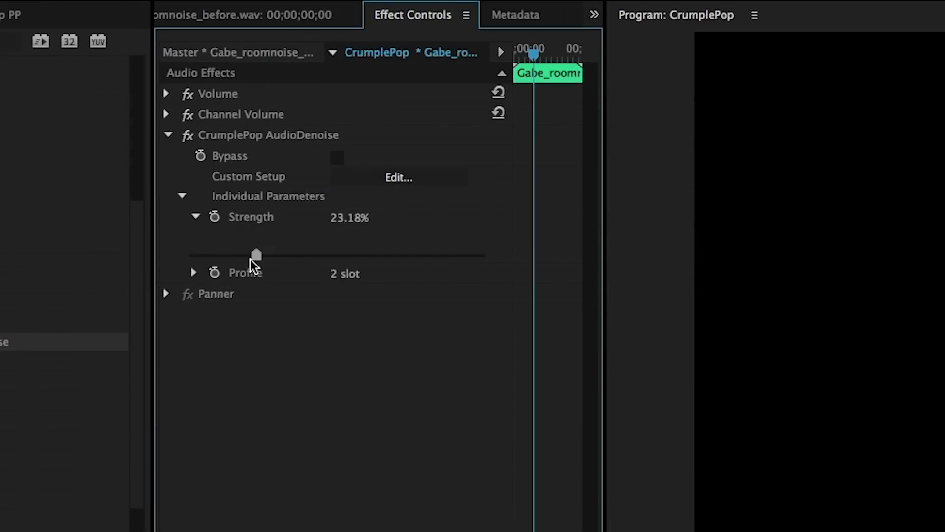
pyautogui.moveTo(256, 254); pyautogui.dragTo(361, 254)
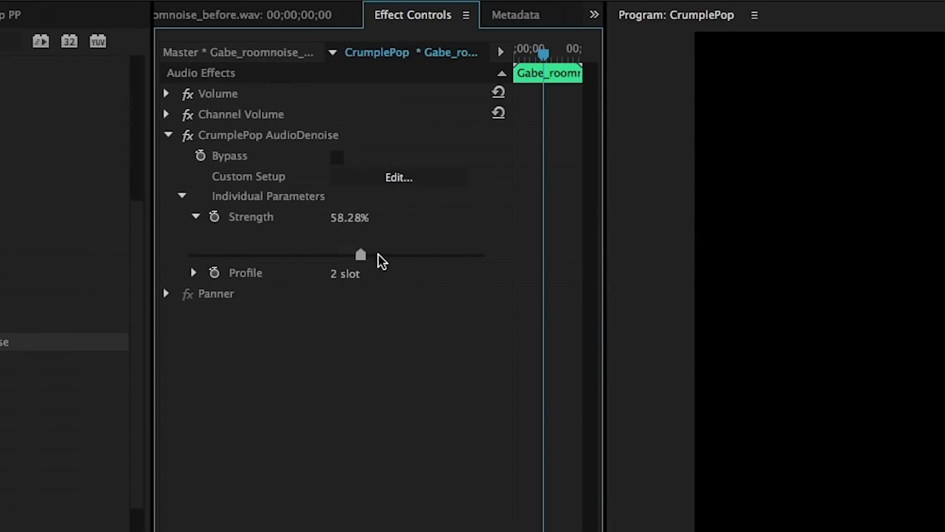
pyautogui.moveTo(360, 254); pyautogui.dragTo(480, 254)
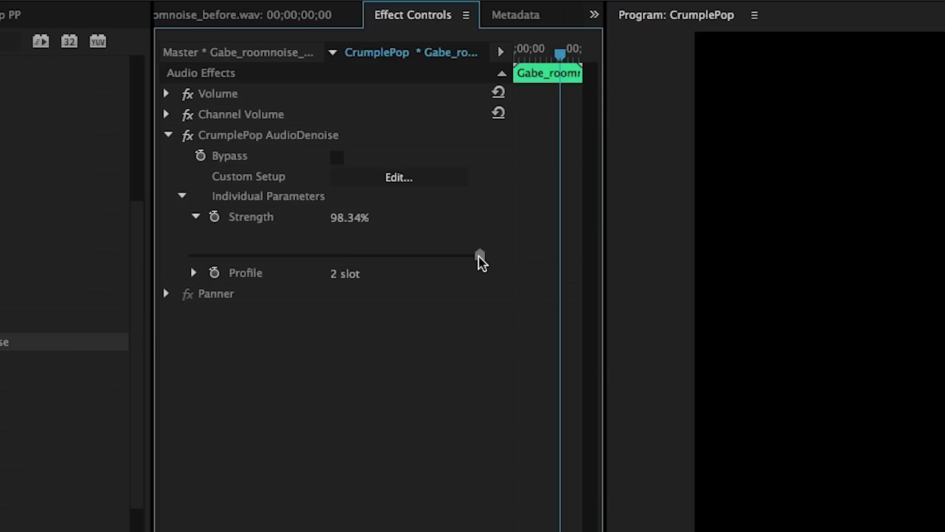
pyautogui.moveTo(479, 254); pyautogui.dragTo(359, 254)
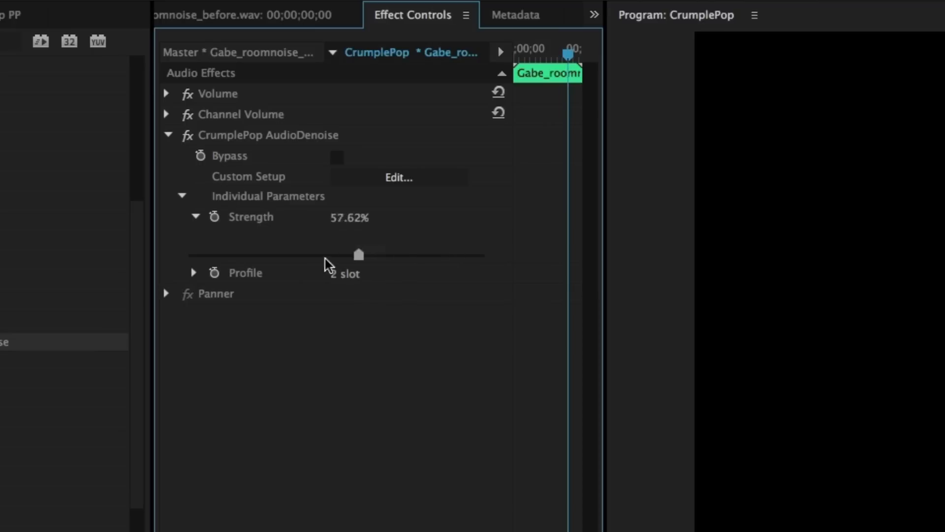
pyautogui.moveTo(358, 254); pyautogui.dragTo(236, 254)
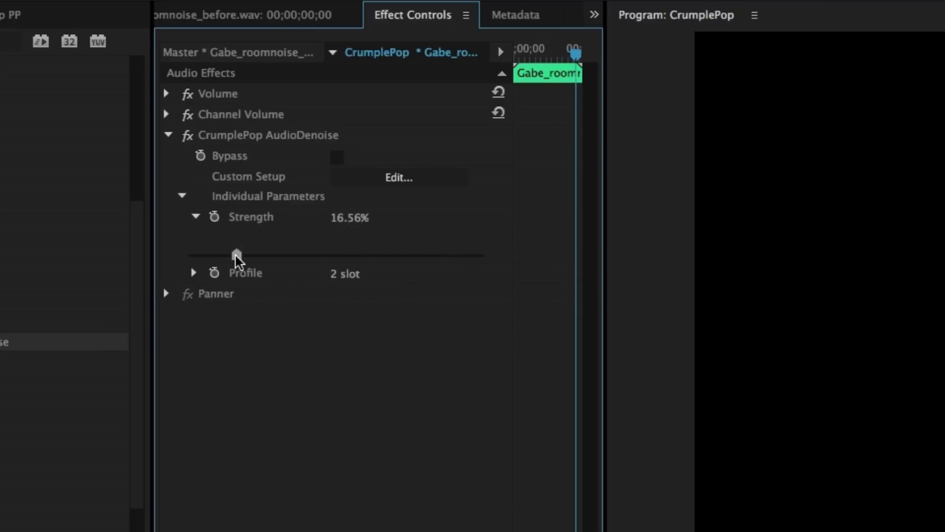
pyautogui.moveTo(236, 254); pyautogui.dragTo(480, 254)
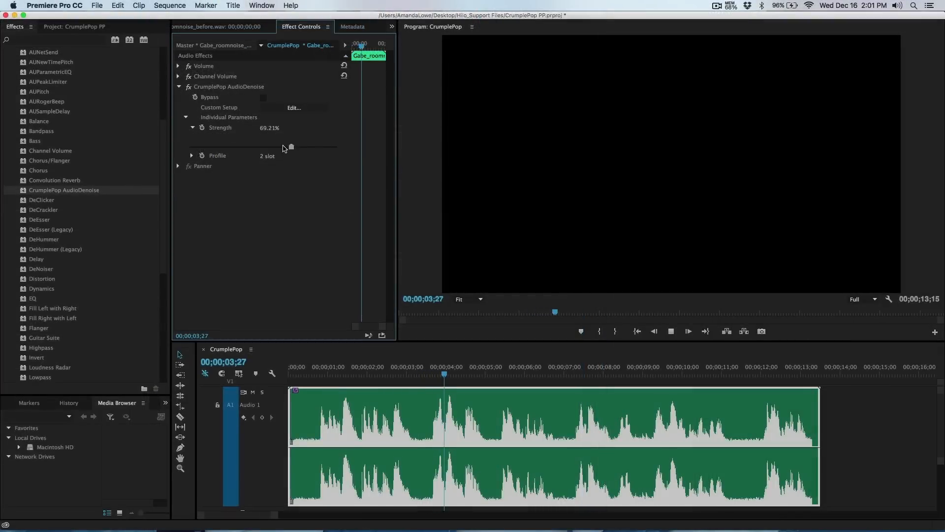
# Step: Drop Strength to 16.56%, then push it up to 98.34% during playback
pyautogui.moveTo(292, 146); pyautogui.dragTo(213, 147)
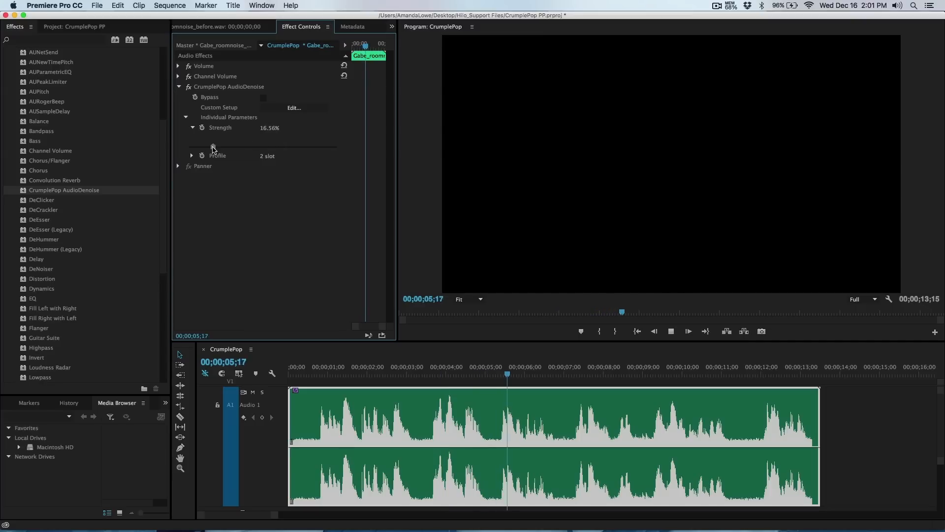
pyautogui.moveTo(213, 148); pyautogui.dragTo(335, 148)
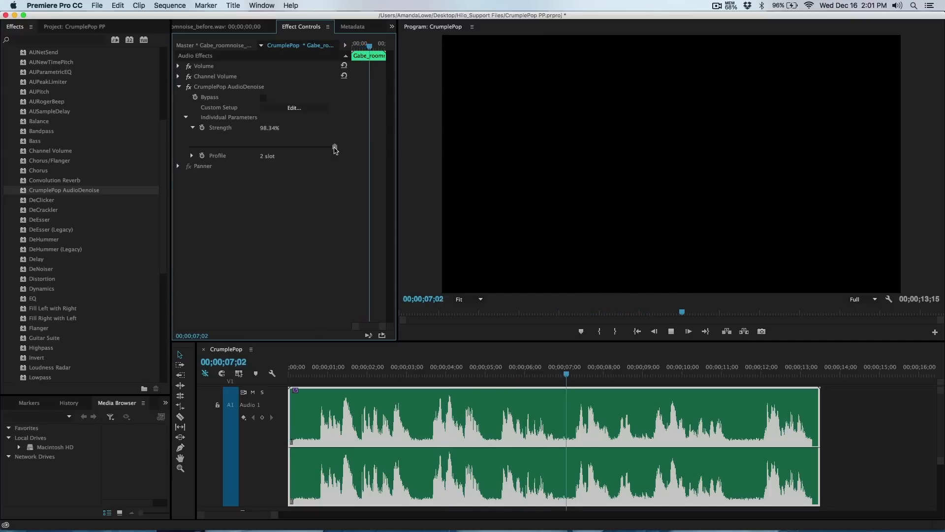